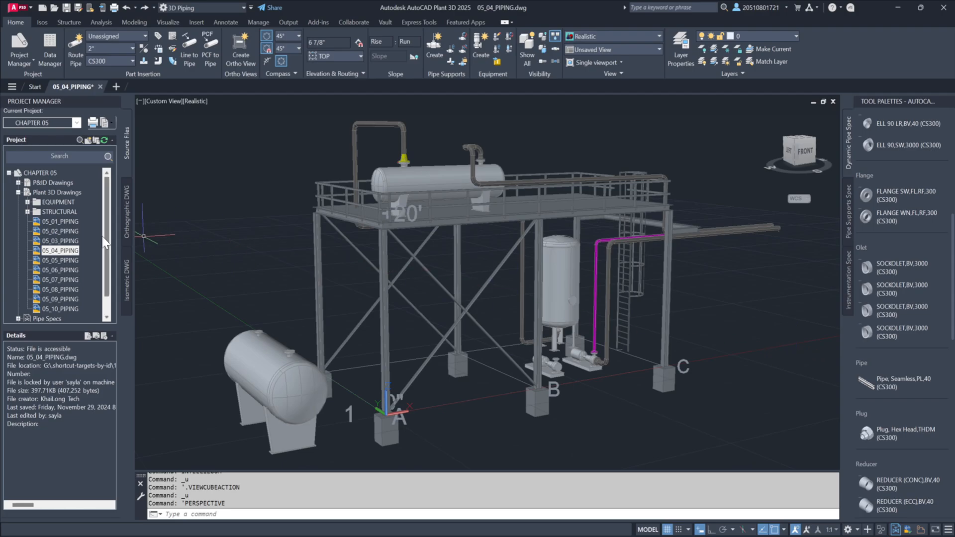
Step: Switch to a flat top view of the model from the ViewCube
{"action": "left_click", "coordinate": [58, 250]}
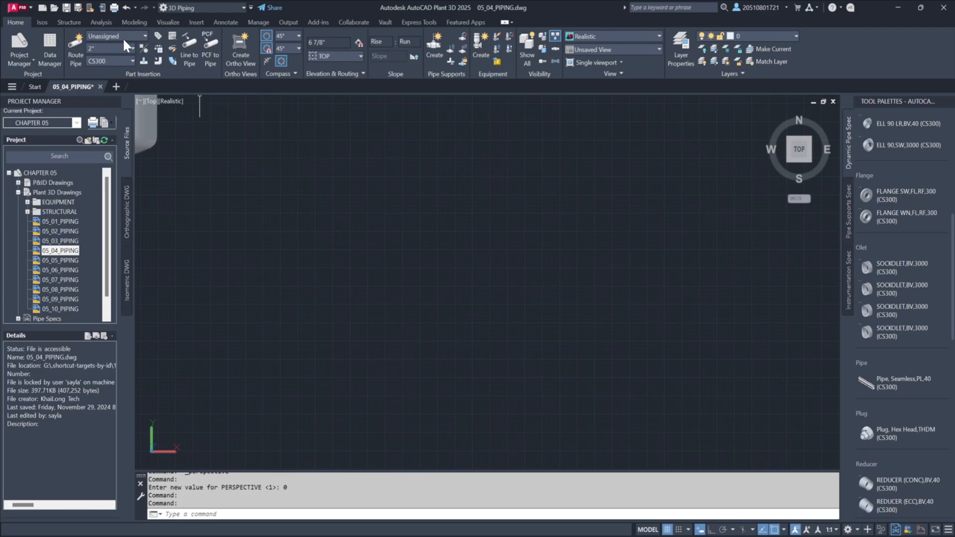
Step: Route a 6-inch horizontal pipe run with a tee and an upward vertical branch
{"action": "left_click", "coordinate": [130, 48]}
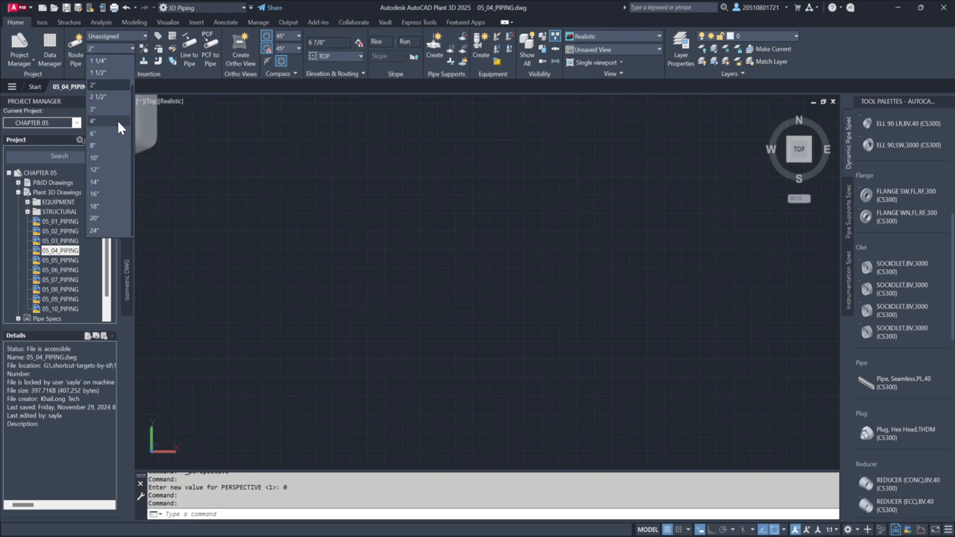
{"action": "left_click", "coordinate": [92, 133]}
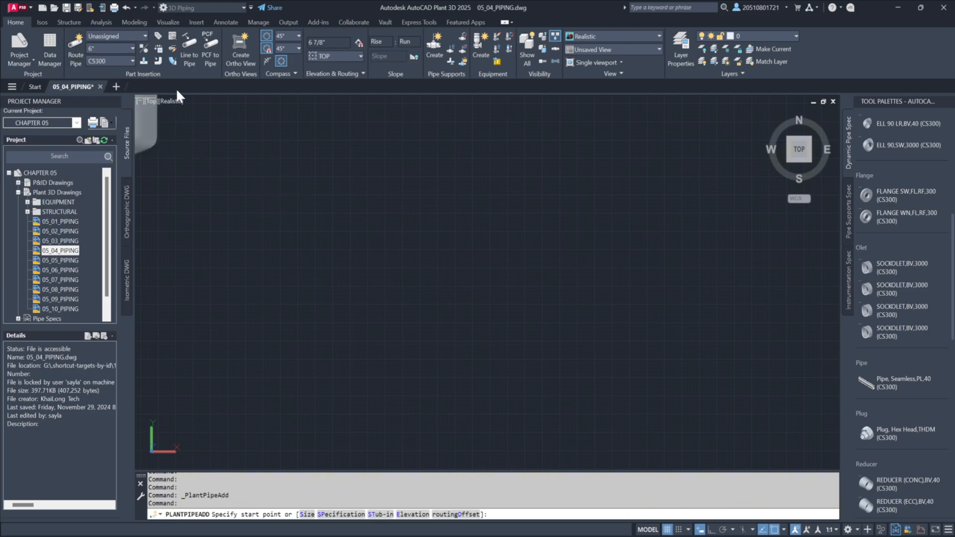
{"action": "left_click", "coordinate": [280, 245]}
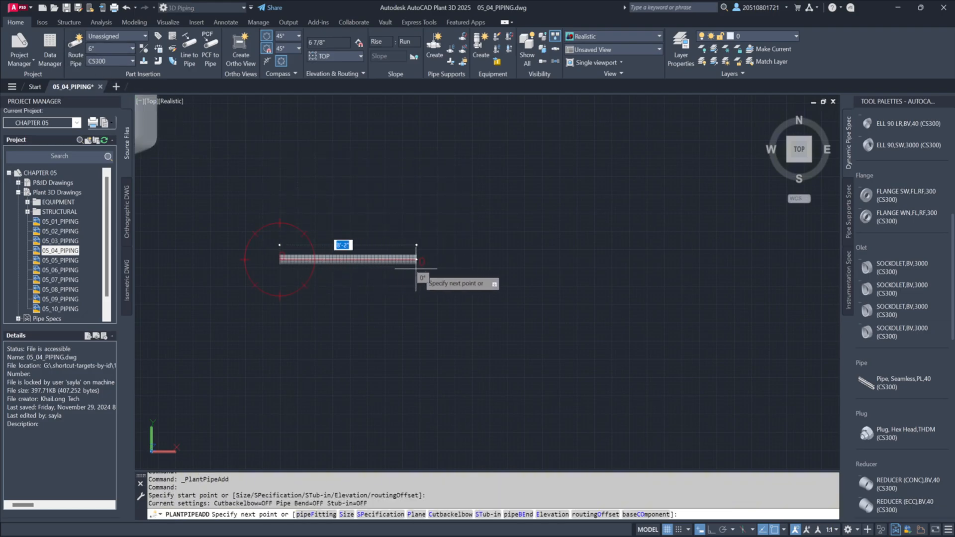
{"action": "left_click", "coordinate": [415, 259]}
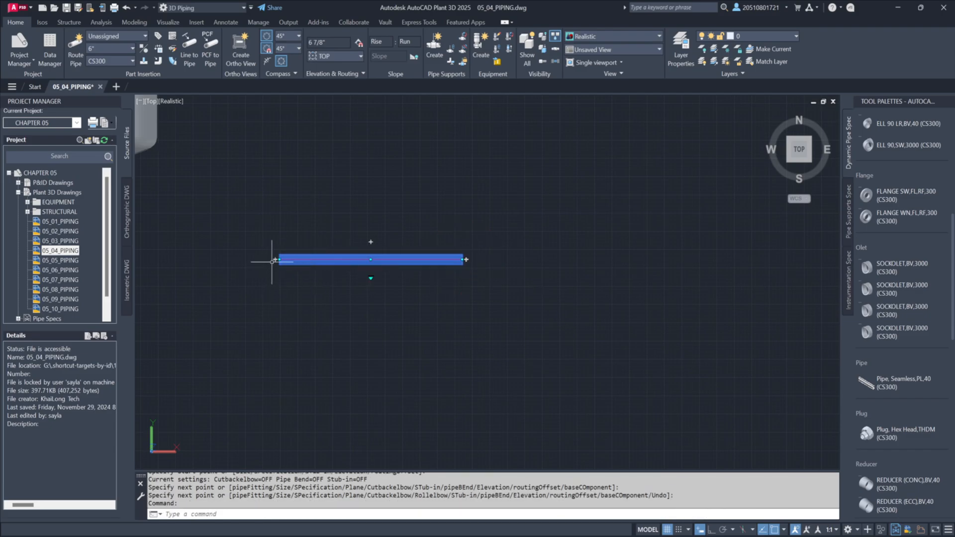
{"action": "mouse_move", "coordinate": [465, 261]}
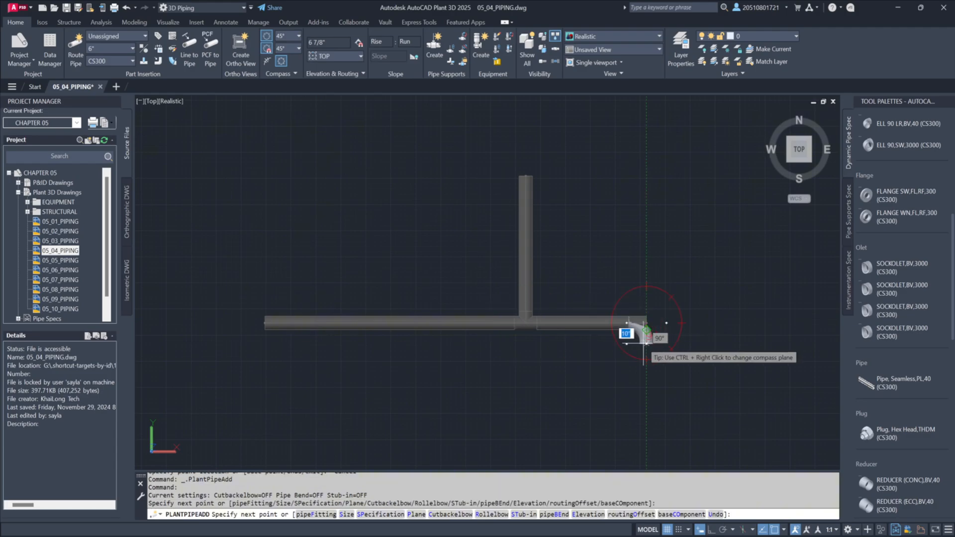
{"action": "key", "text": "Escape"}
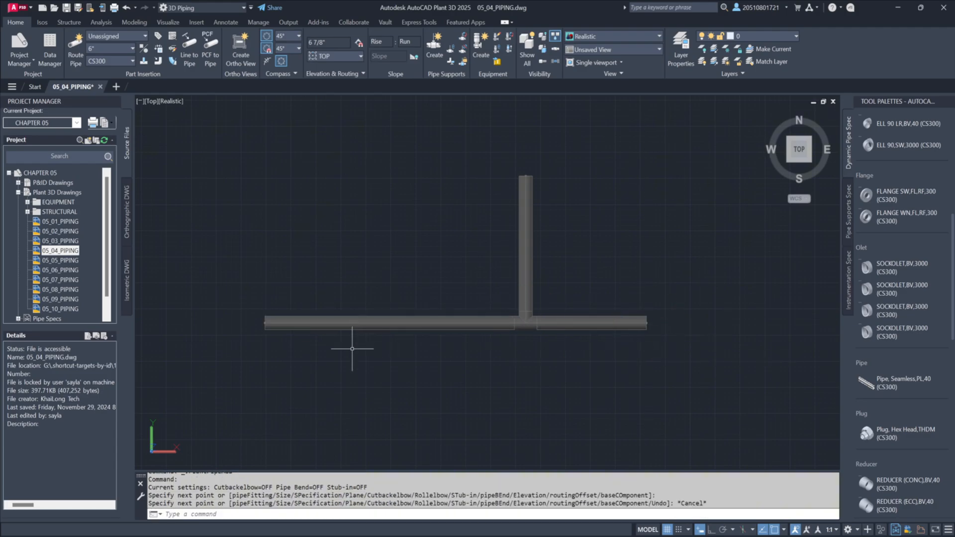
{"action": "mouse_move", "coordinate": [533, 365]}
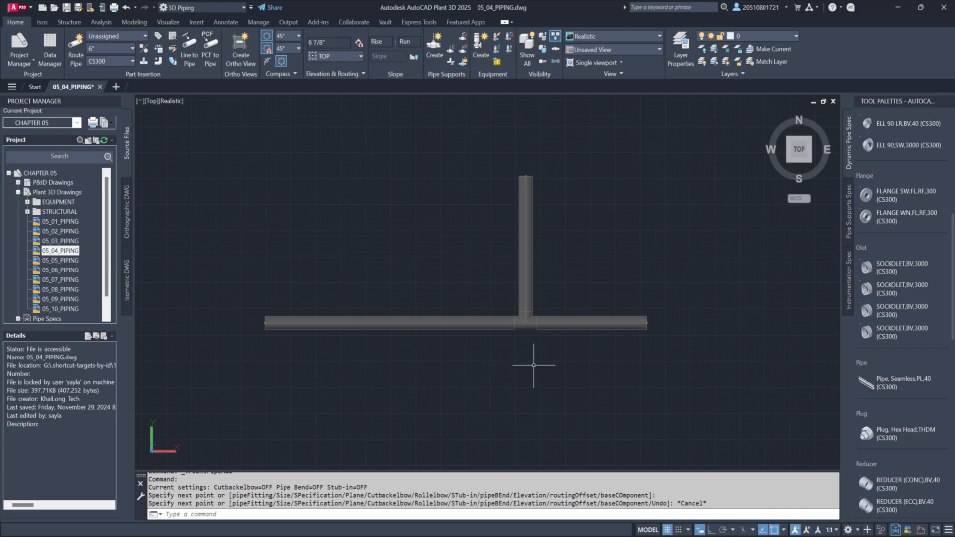
{"action": "mouse_move", "coordinate": [332, 341]}
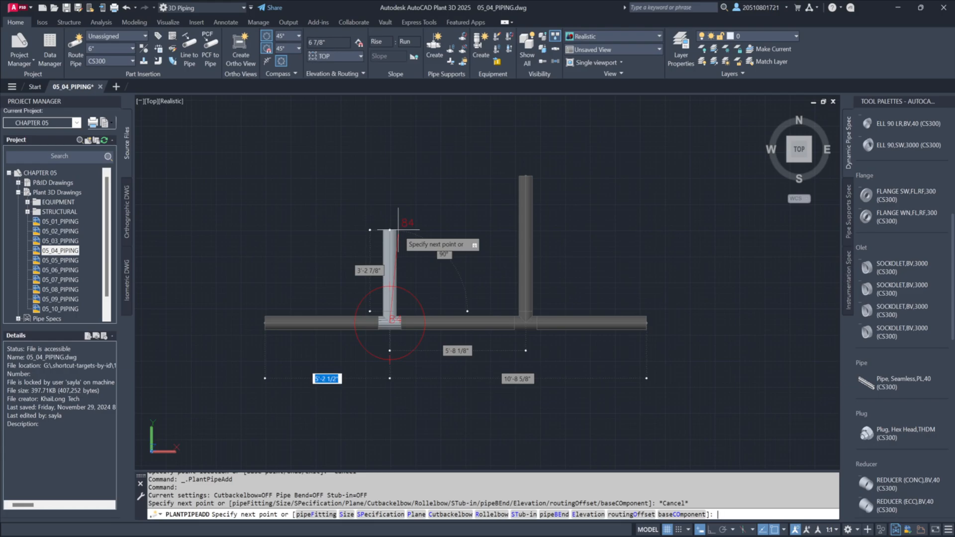
Step: Route a second, shorter 6' vertical branch from the left part of the run
{"action": "type", "text": "6'"}
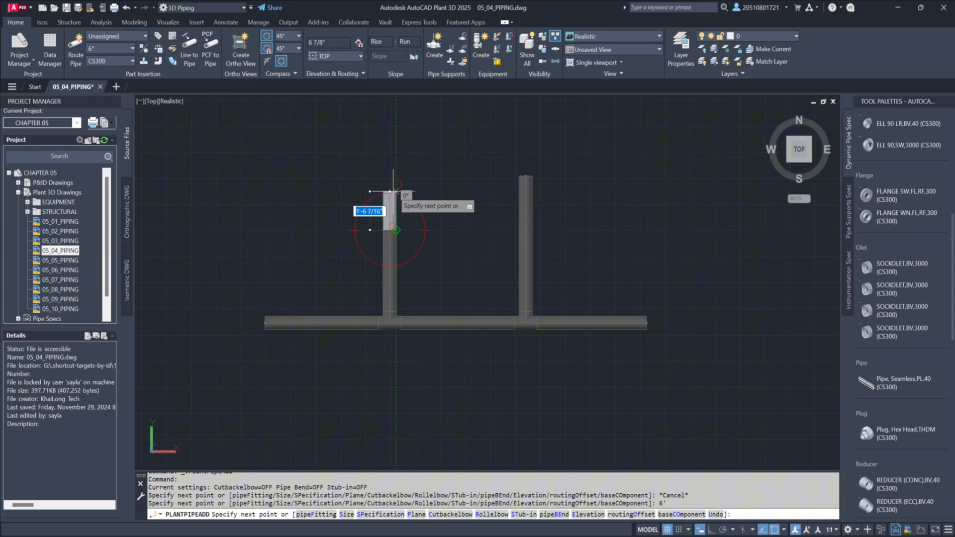
{"action": "key", "text": "Escape"}
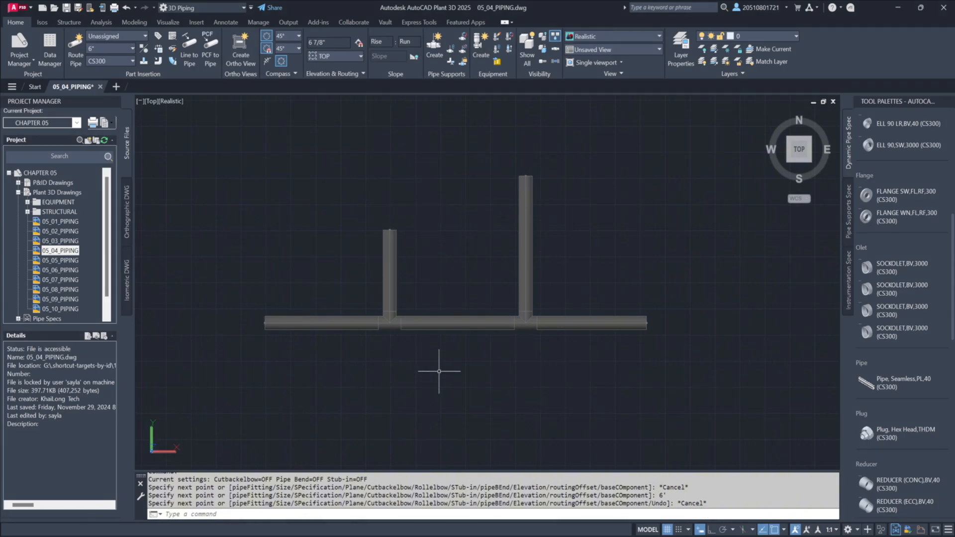
{"action": "mouse_move", "coordinate": [438, 377]}
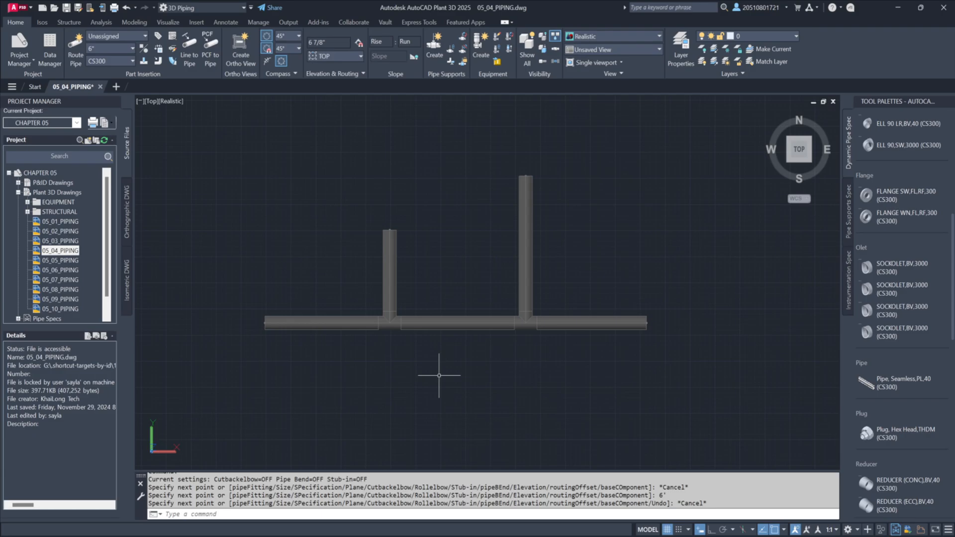
{"action": "mouse_move", "coordinate": [669, 384]}
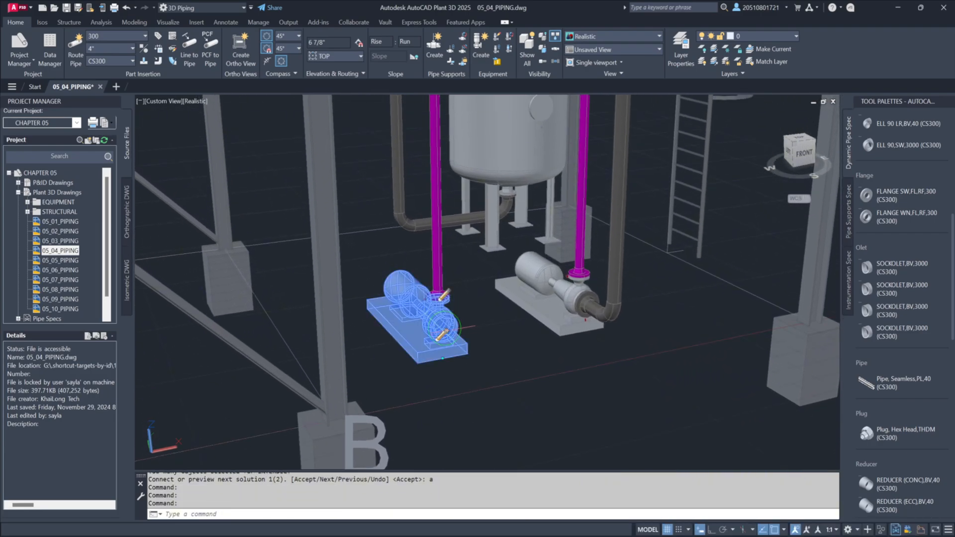
{"action": "mouse_move", "coordinate": [453, 344]}
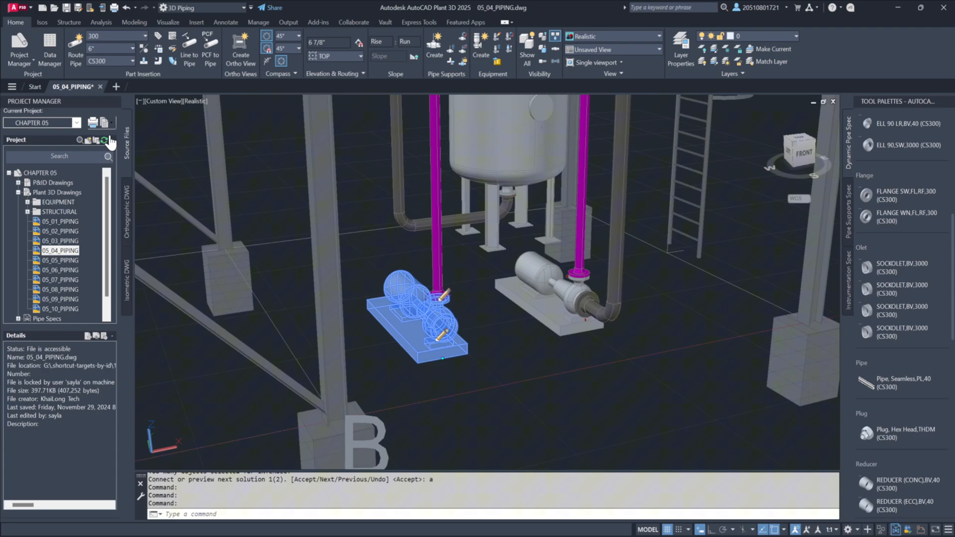
{"action": "mouse_move", "coordinate": [462, 332]}
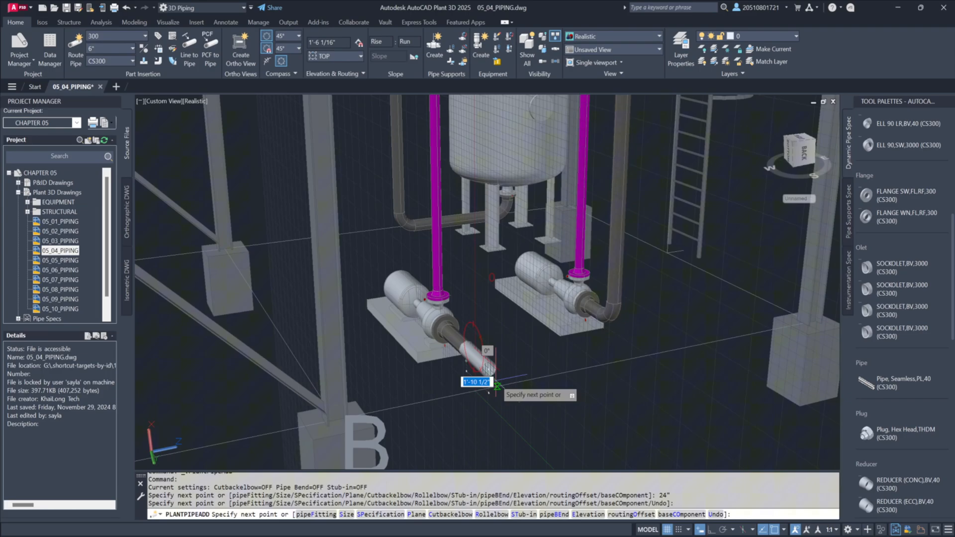
{"action": "mouse_move", "coordinate": [476, 291]}
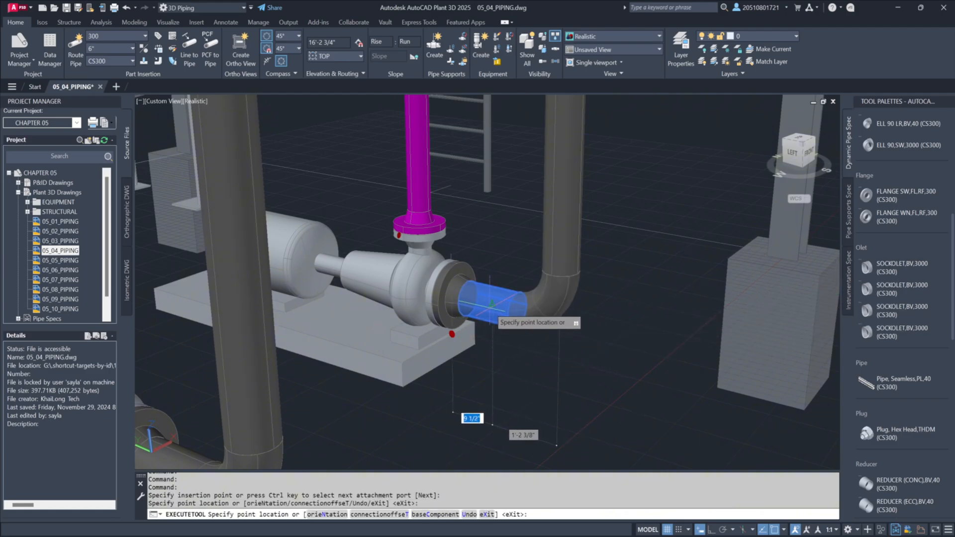
{"action": "mouse_move", "coordinate": [493, 304]}
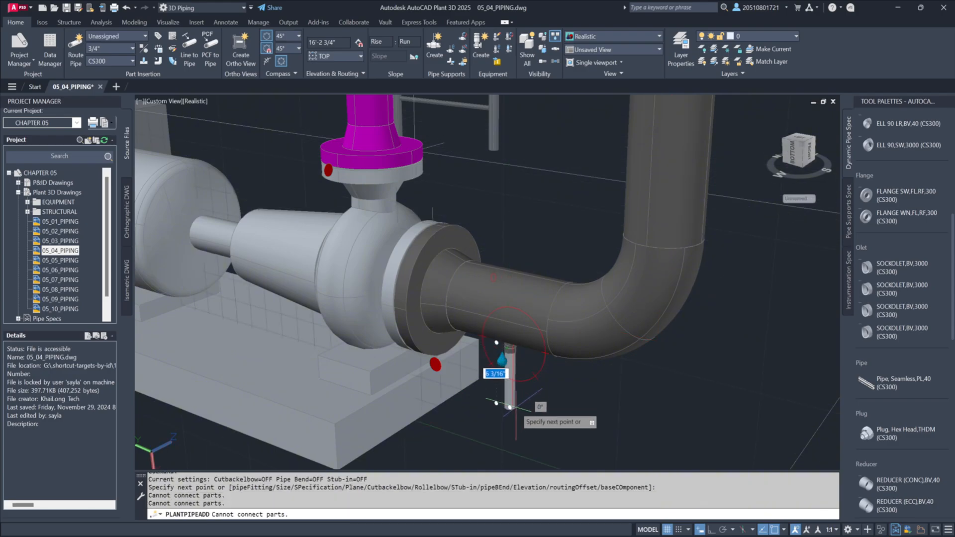
Step: Route a 4-inch-long 3/4" drain pipe downward from the sockolet on the discharge pipe
{"action": "type", "text": "4"}
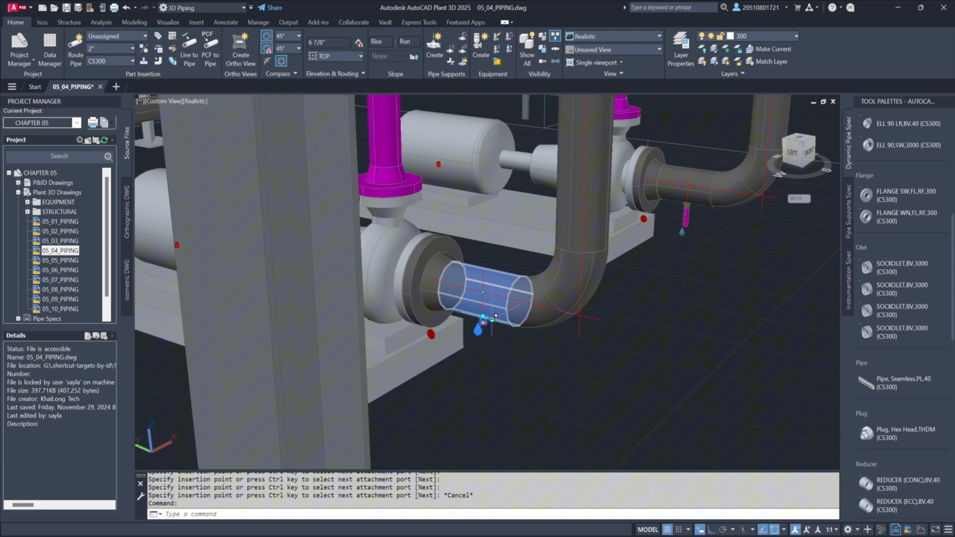
Step: Route another 4-inch-long 3/4" drain pipe downward from the second discharge pipe's sockolet
{"action": "key", "text": "Escape"}
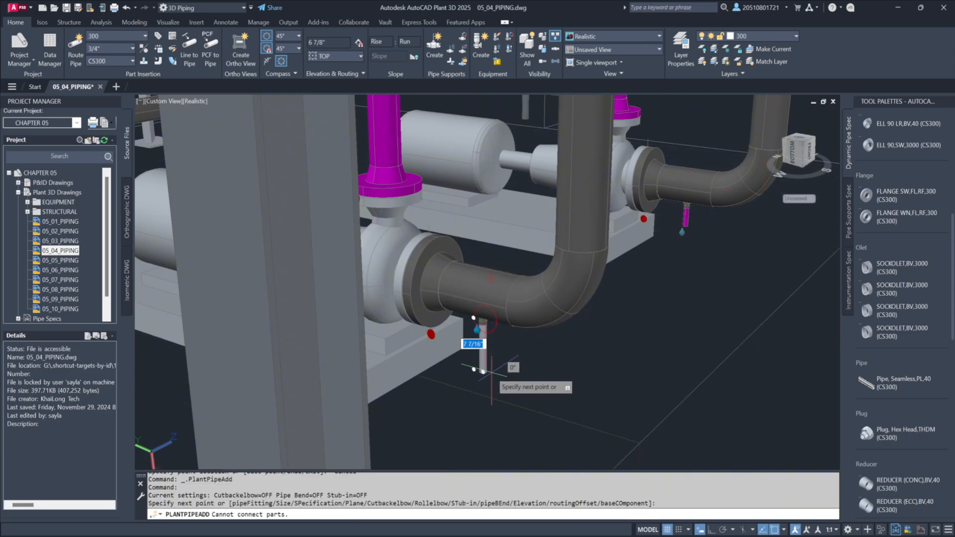
{"action": "type", "text": "4"}
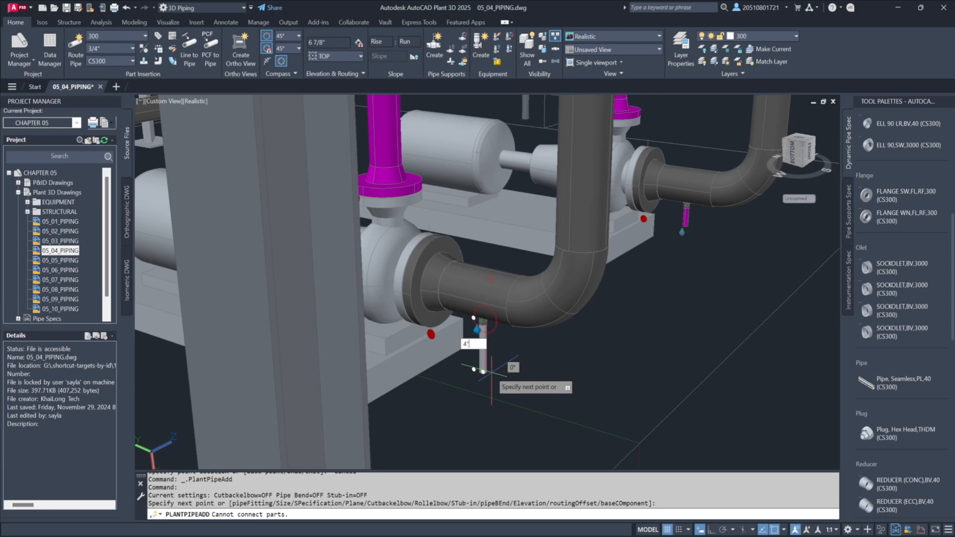